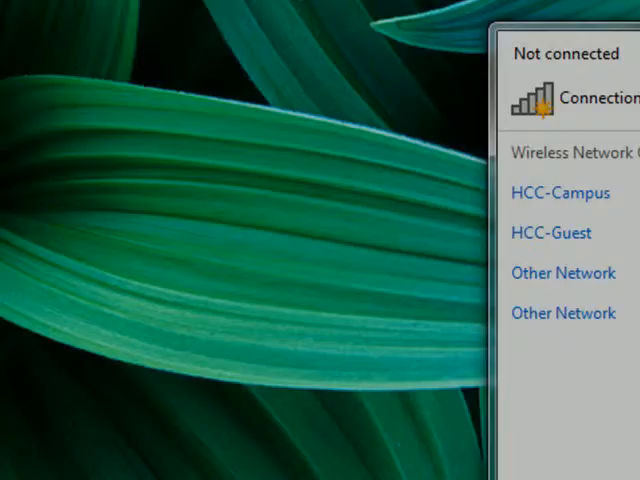
# Step: Reach Manage Wireless Networks via Start, Control Panel and Network and Sharing Center
pyautogui.click(30, 406)
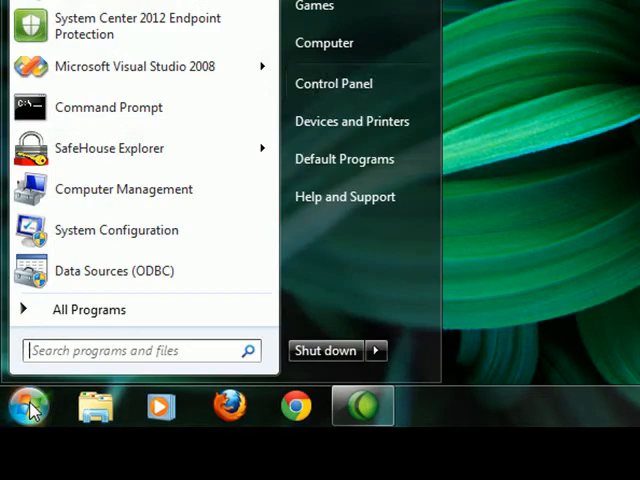
pyautogui.click(332, 84)
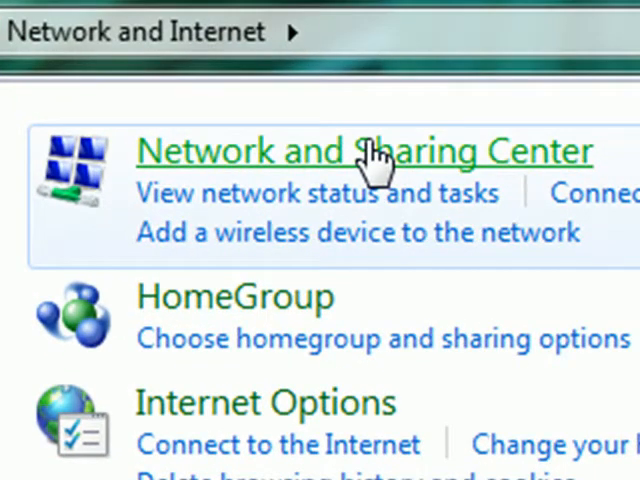
pyautogui.click(366, 150)
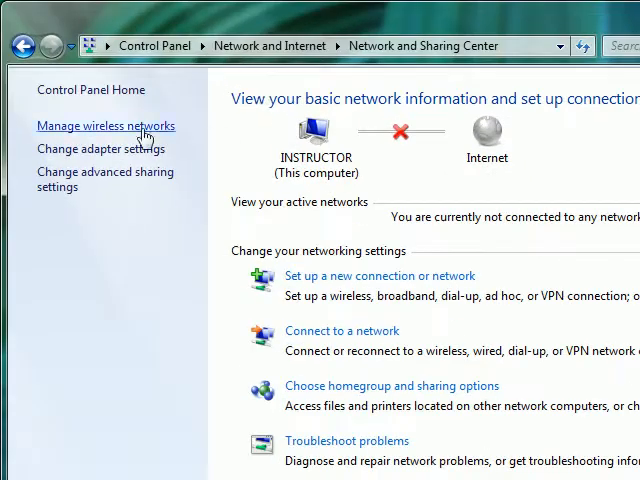
pyautogui.click(104, 126)
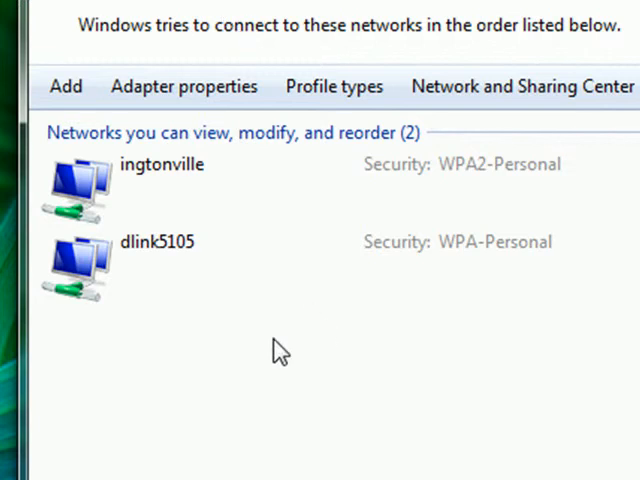
pyautogui.moveTo(184, 360)
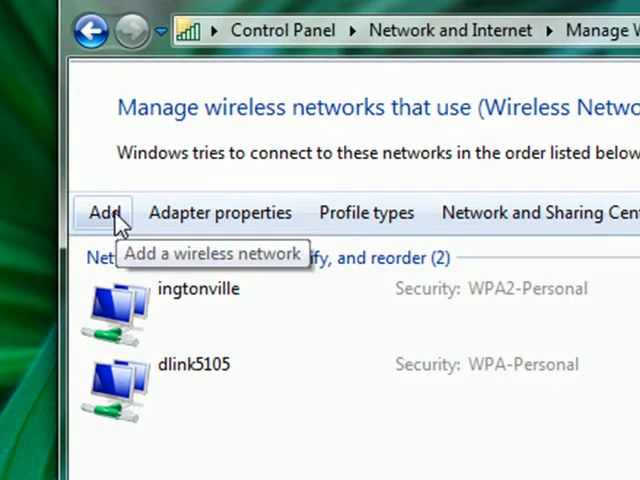
# Step: Manually add the HCC-Campus profile with WPA2-Enterprise/AES, connecting even when not broadcasting
pyautogui.click(100, 212)
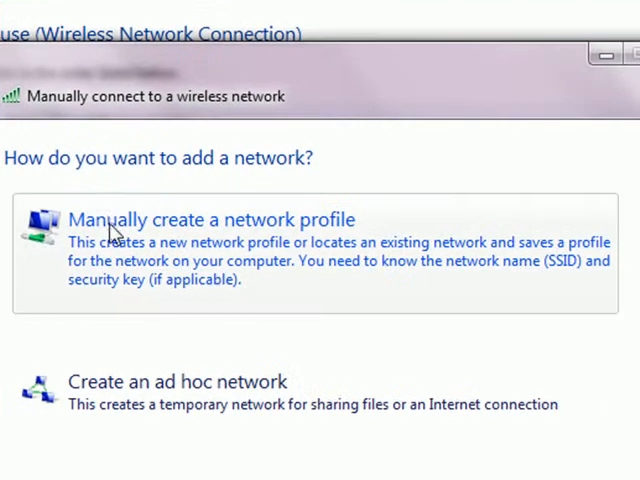
pyautogui.click(210, 220)
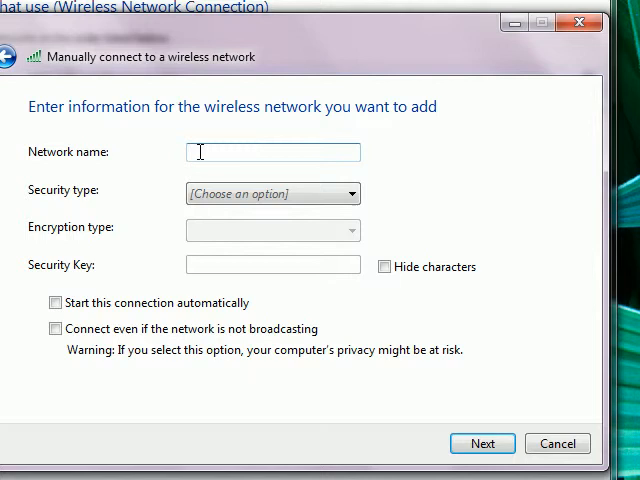
pyautogui.write('HC')
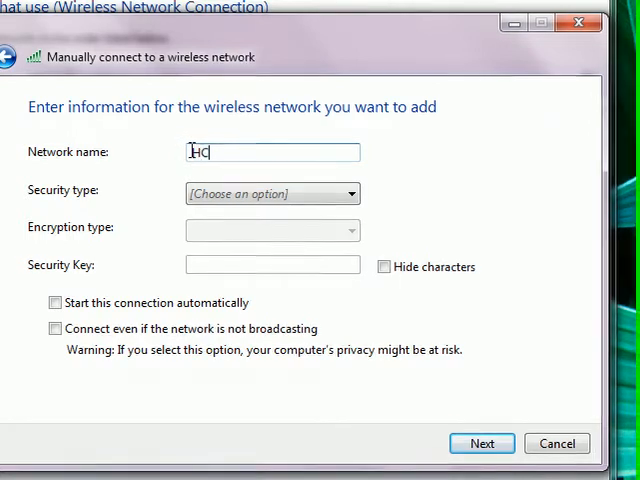
pyautogui.write('CC-Campus')
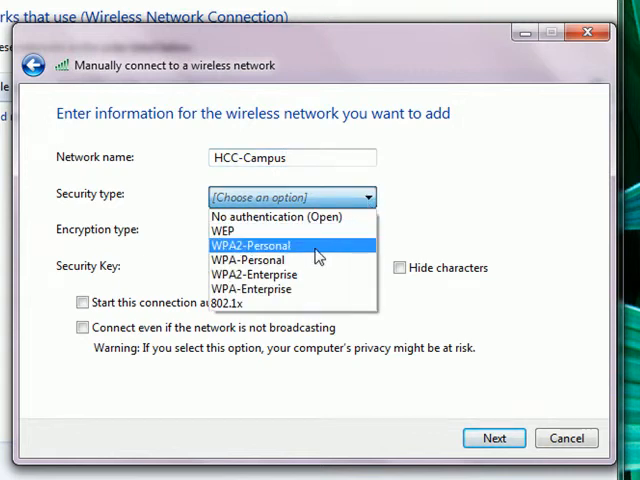
pyautogui.click(256, 274)
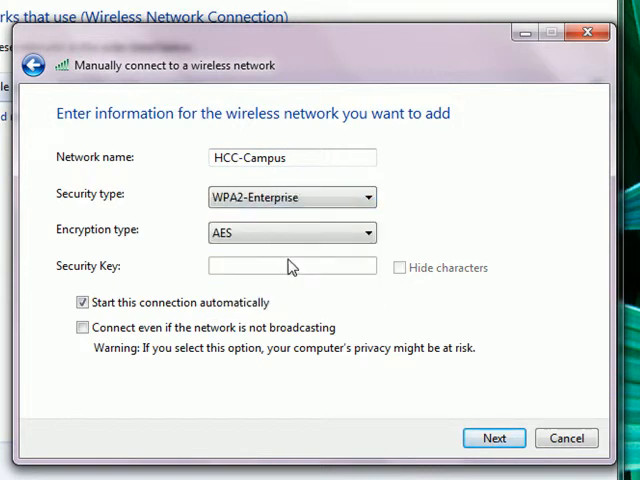
pyautogui.click(82, 328)
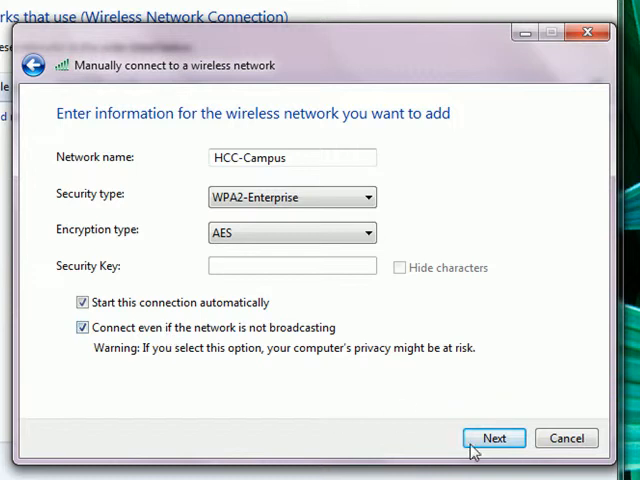
pyautogui.click(500, 438)
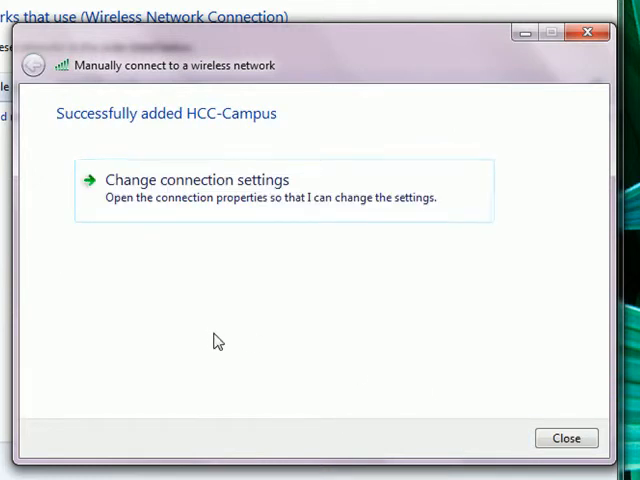
pyautogui.moveTo(196, 224)
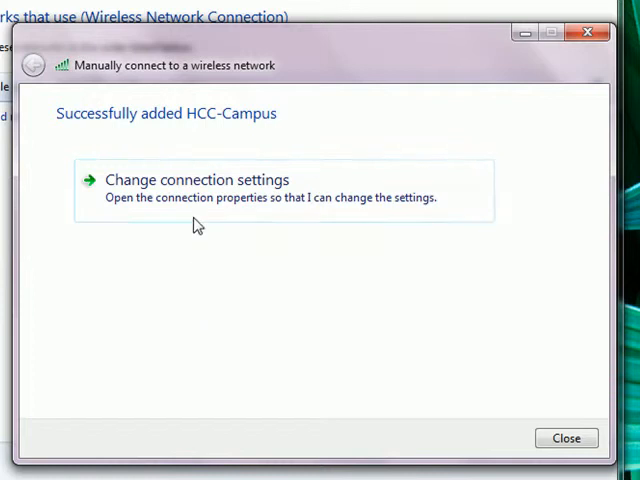
# Step: Show HCC-Campus connection properties on the Security tab and its Protected EAP settings
pyautogui.click(196, 180)
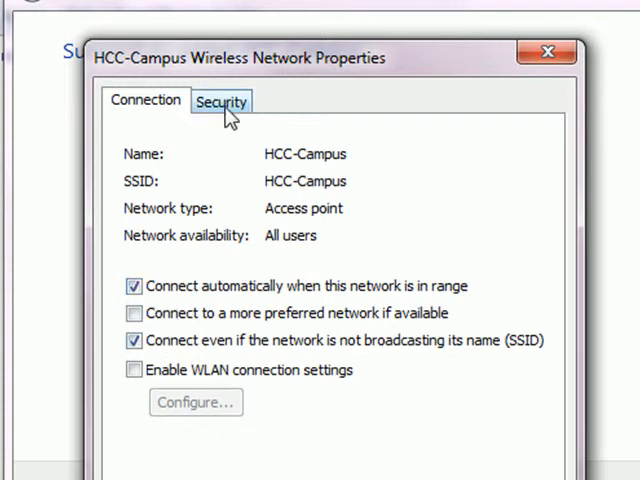
pyautogui.click(220, 100)
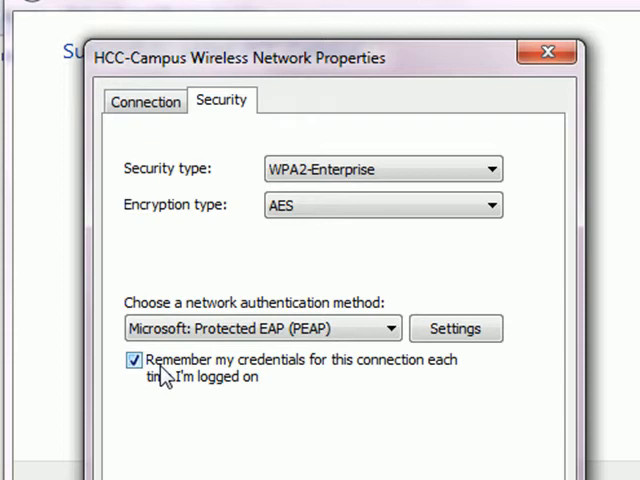
pyautogui.moveTo(240, 404)
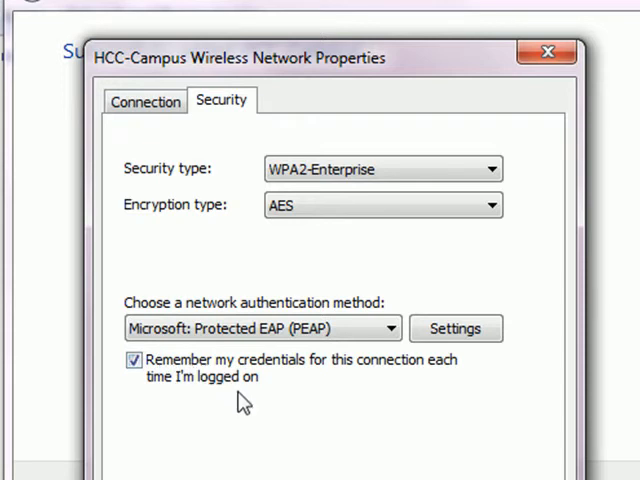
pyautogui.moveTo(328, 440)
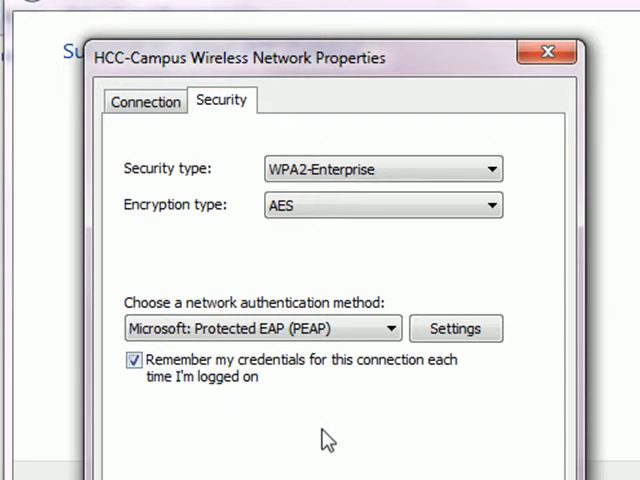
pyautogui.click(456, 328)
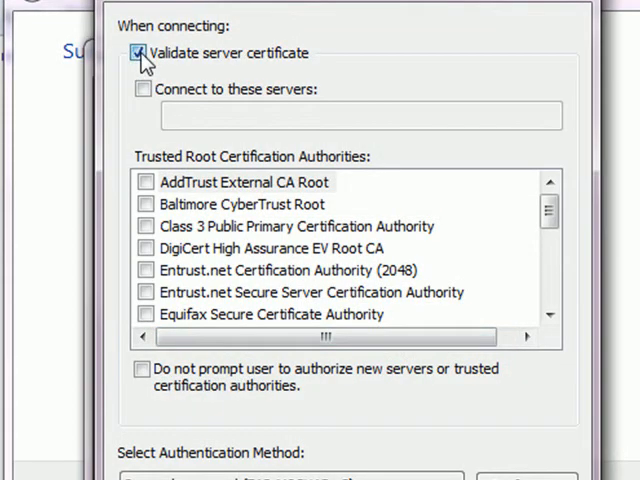
# Step: Turn off server certificate validation in the Protected EAP properties and confirm them
pyautogui.scroll(-3)
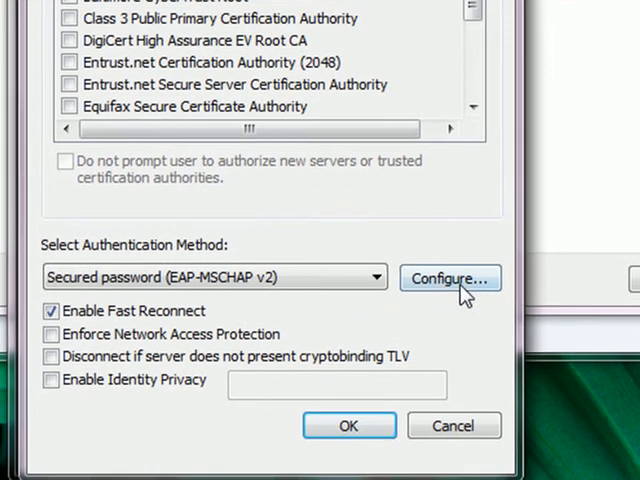
pyautogui.click(448, 278)
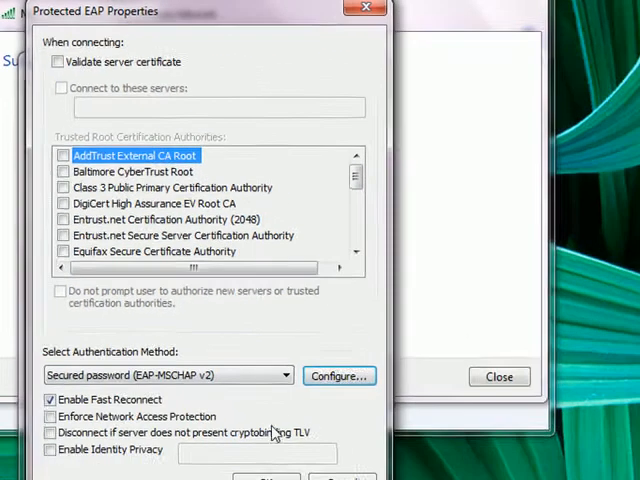
pyautogui.click(500, 376)
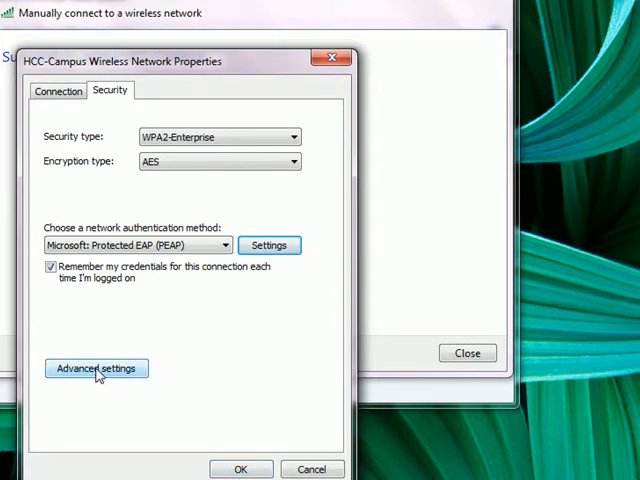
# Step: Set HCC-Campus to User authentication mode in Advanced settings and close its properties
pyautogui.click(96, 368)
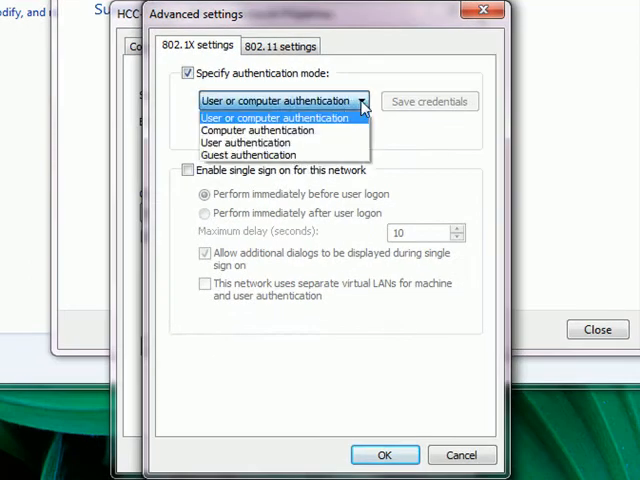
pyautogui.click(246, 142)
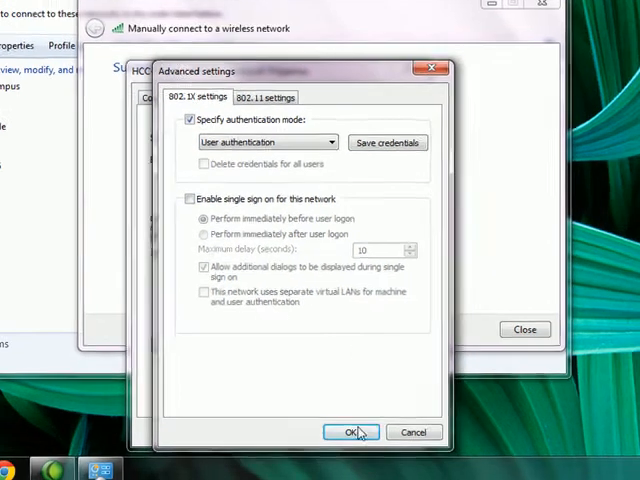
pyautogui.click(352, 432)
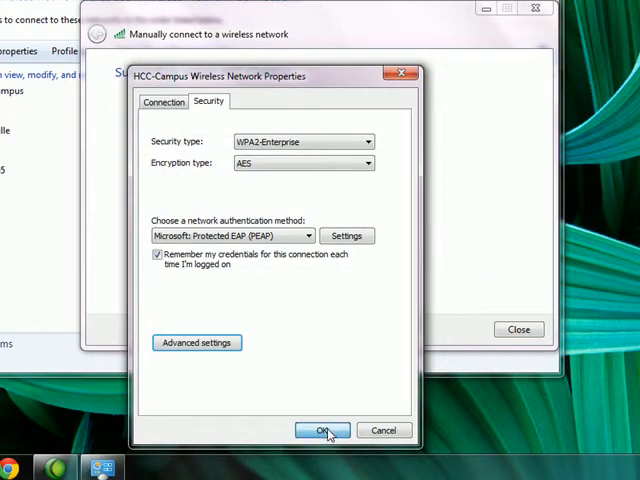
pyautogui.click(320, 430)
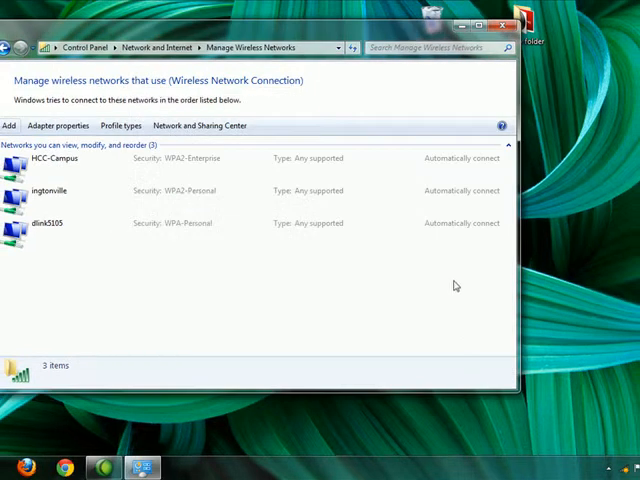
# Step: Close the window and connect to HCC-Campus from the wireless tray list
pyautogui.click(504, 28)
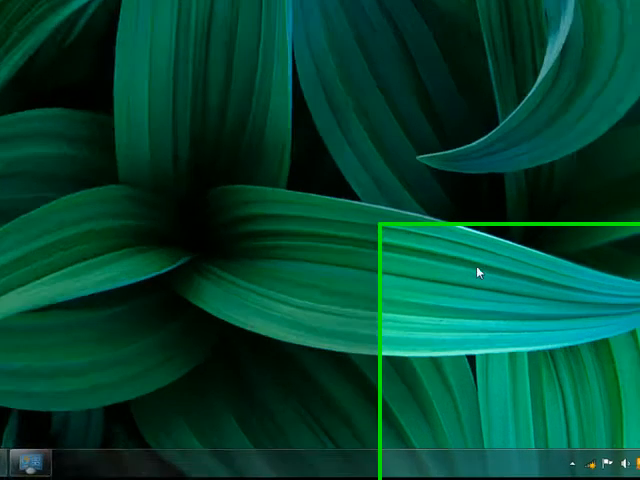
pyautogui.click(388, 440)
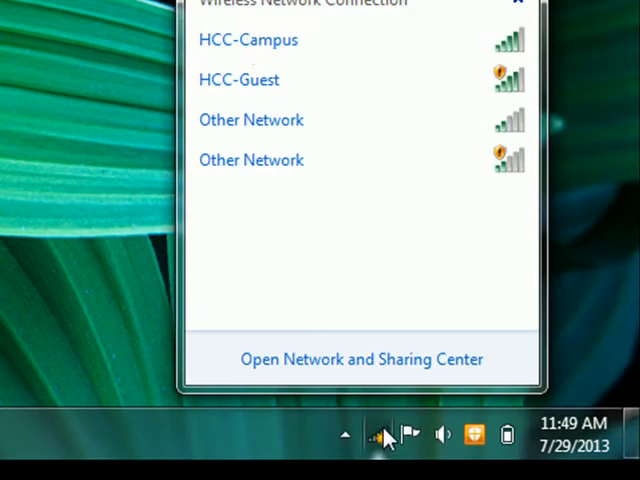
pyautogui.rightClick(236, 40)
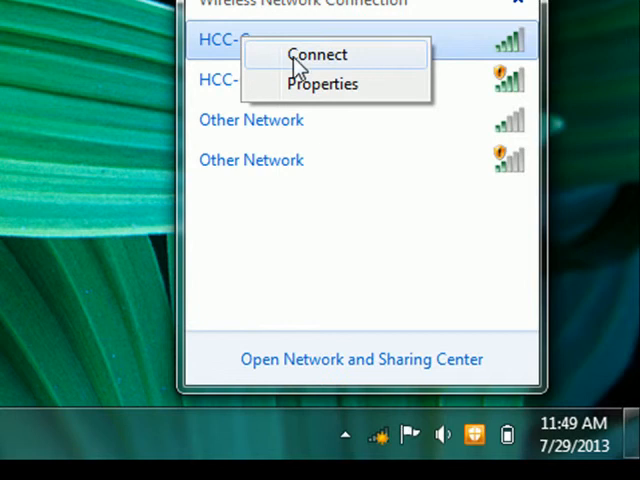
pyautogui.click(316, 56)
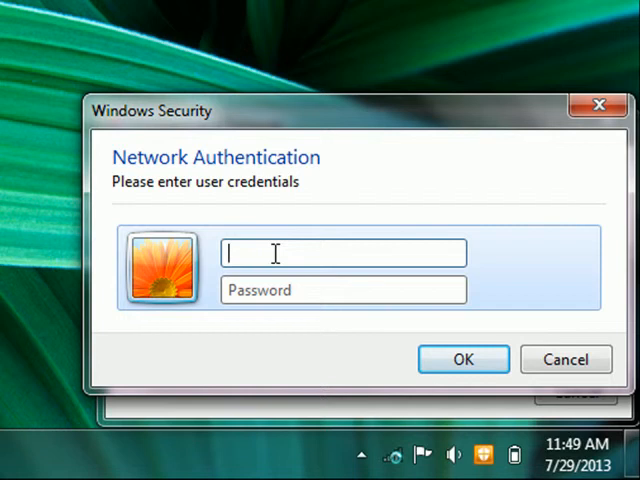
pyautogui.write('jmharrington')
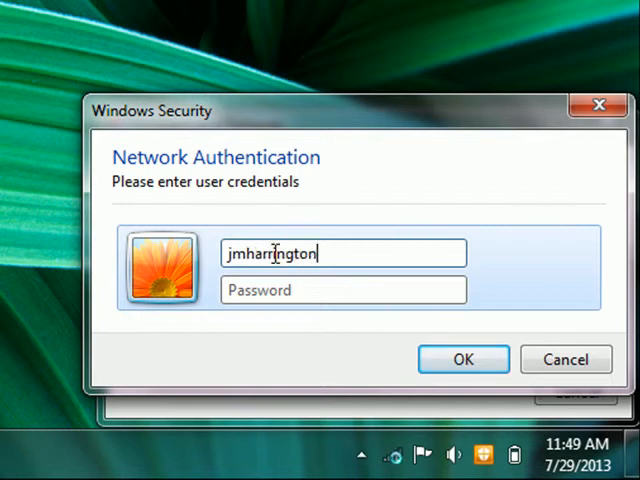
pyautogui.click(344, 290)
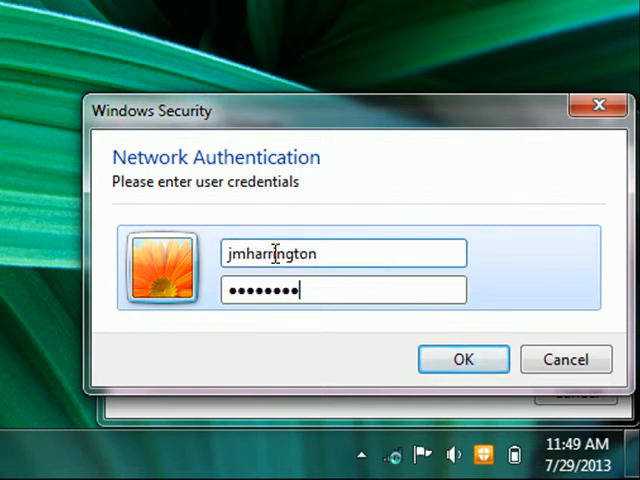
pyautogui.moveTo(462, 360)
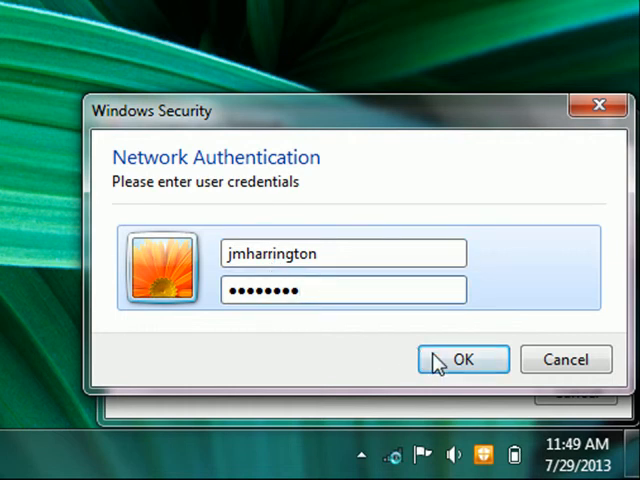
pyautogui.click(468, 360)
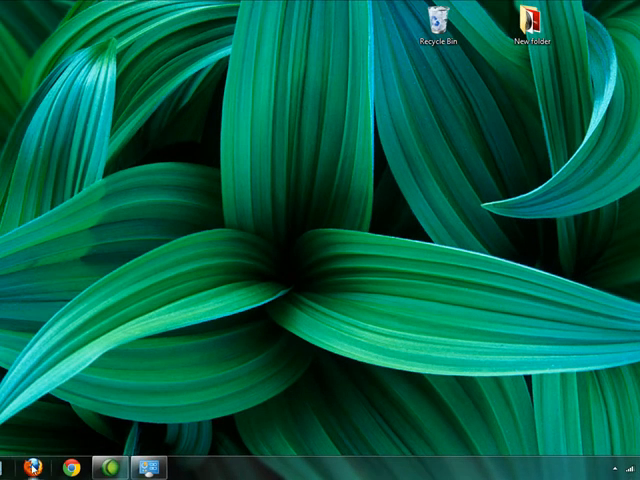
pyautogui.click(68, 464)
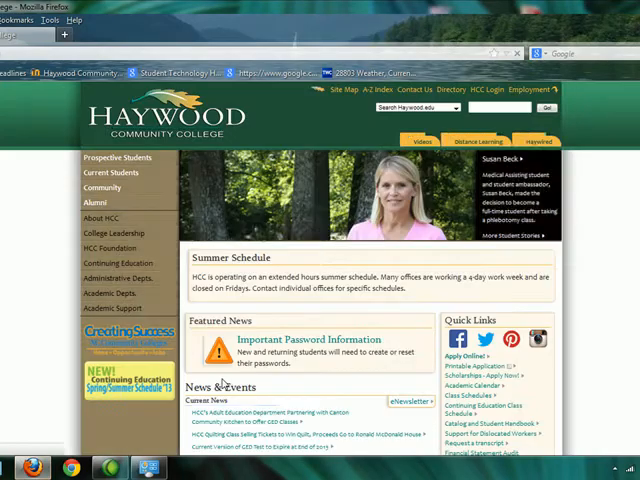